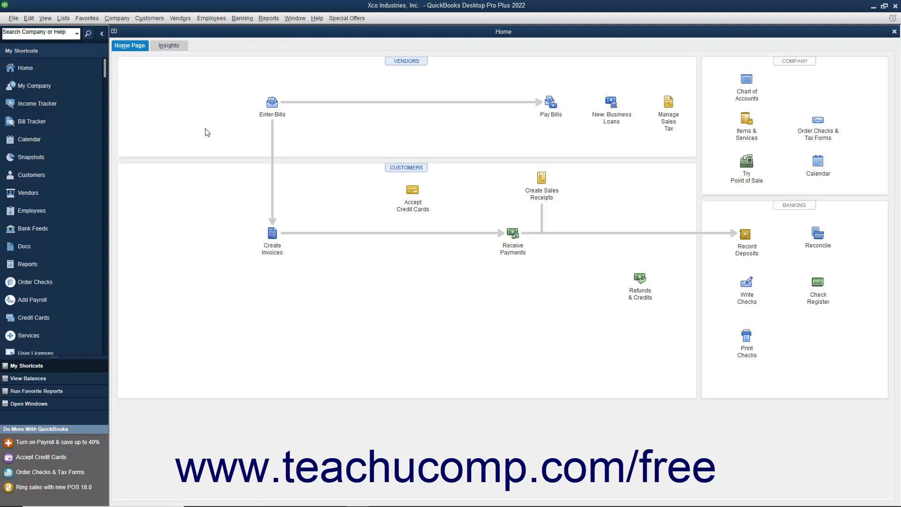
mouse_move(16, 29)
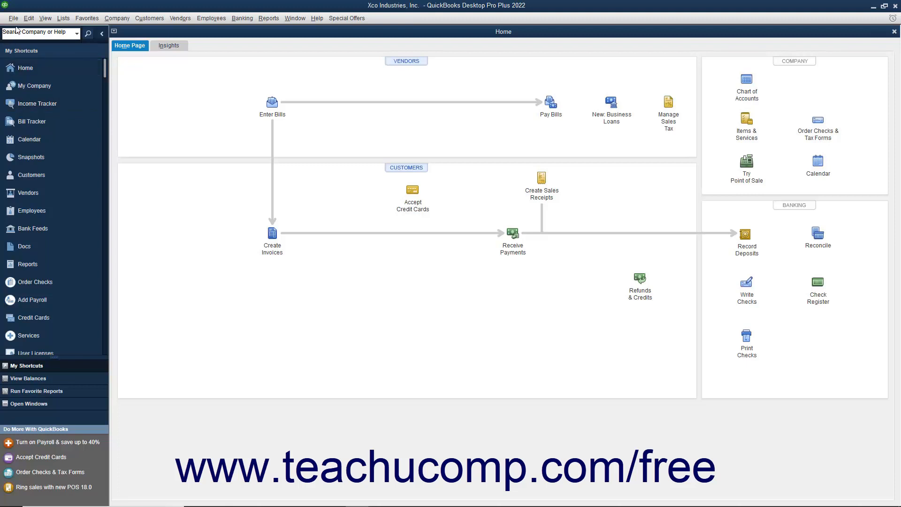
Show the File menu's Send Company File > Accountant's Copy options
left_click(12, 18)
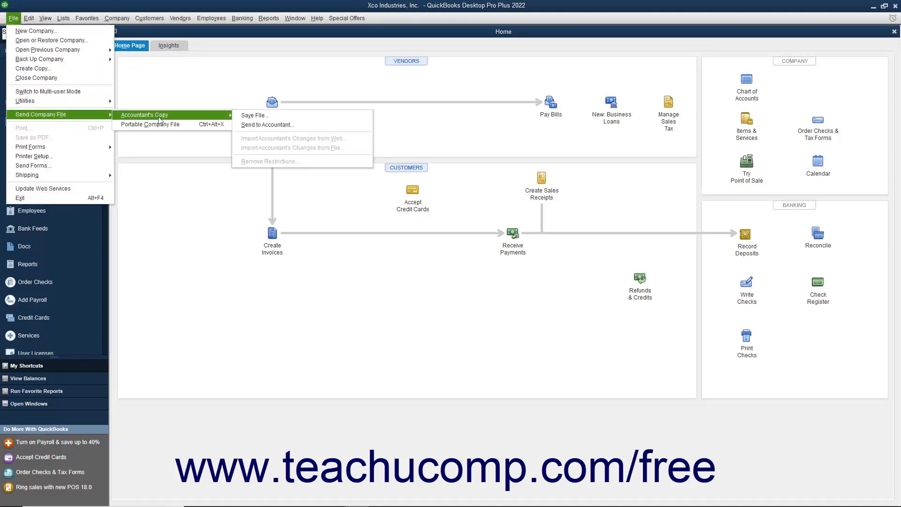
mouse_move(265, 125)
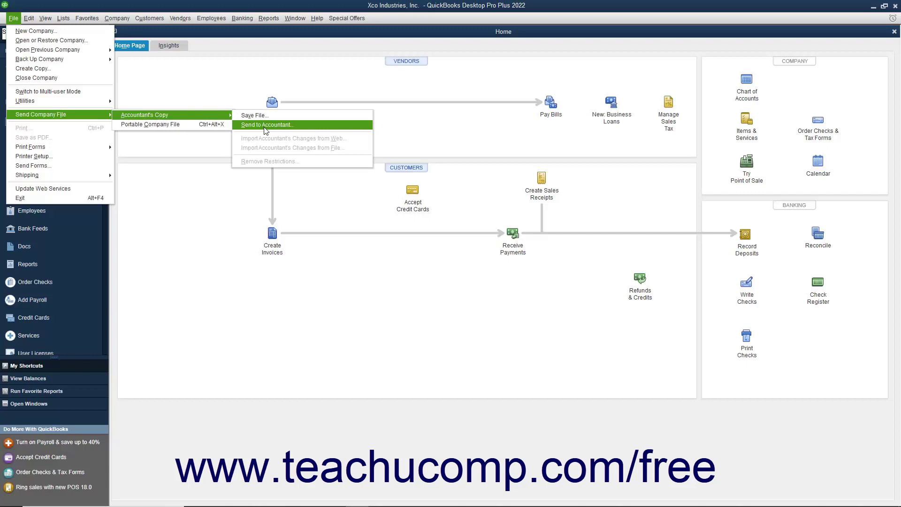
Start Send to Accountant and reach the dividing date step set to 09/30/2019
left_click(266, 125)
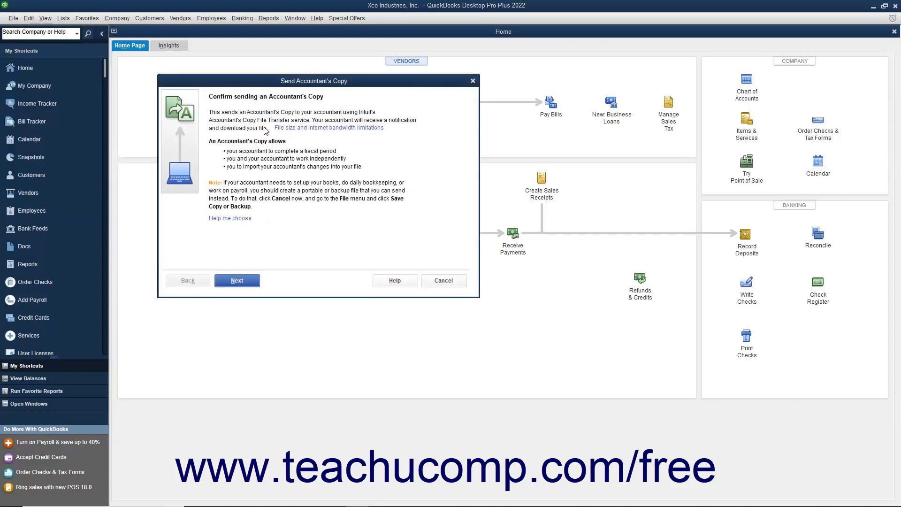
mouse_move(284, 174)
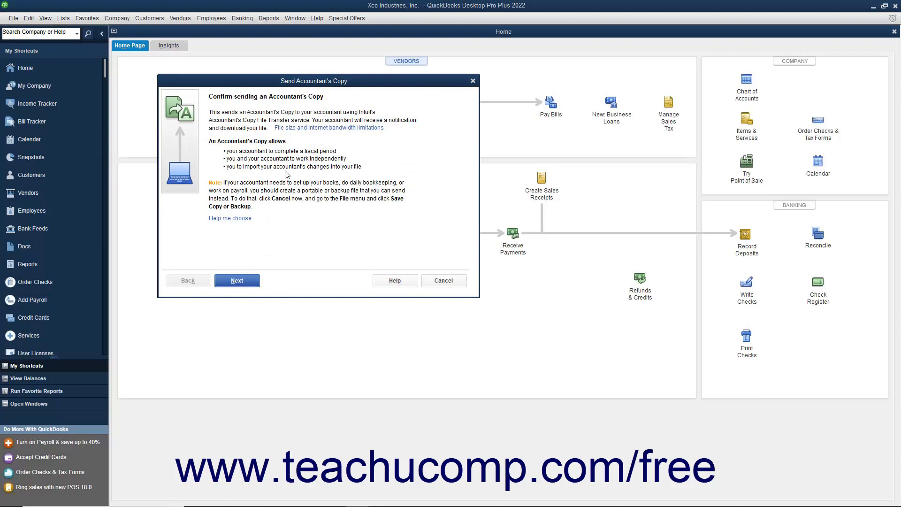
left_click(236, 280)
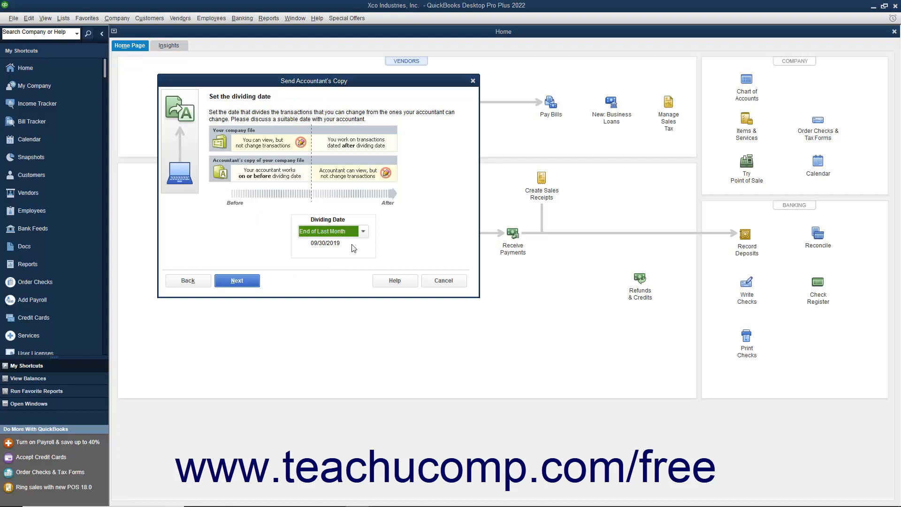
mouse_move(265, 269)
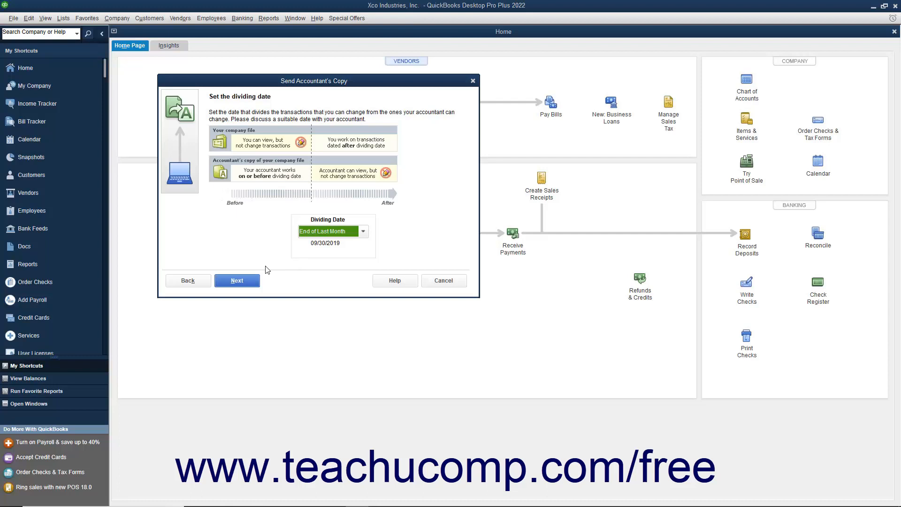
left_click(236, 280)
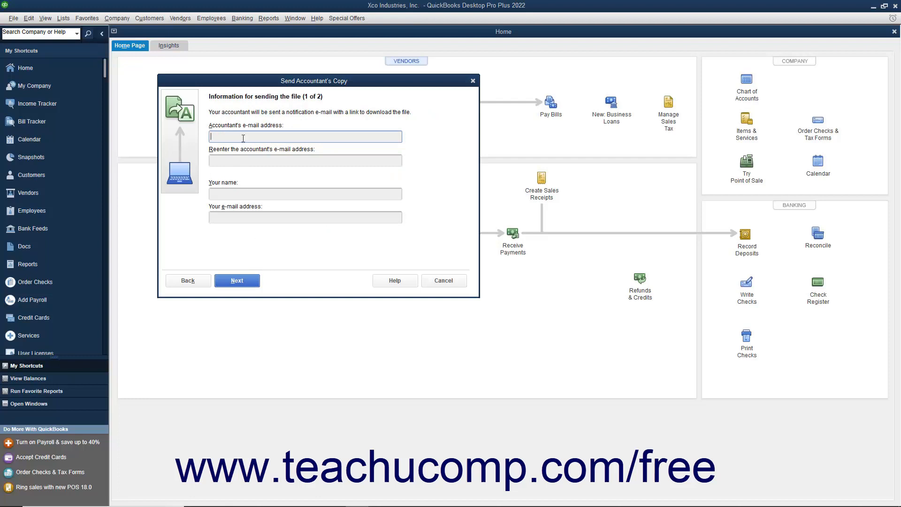
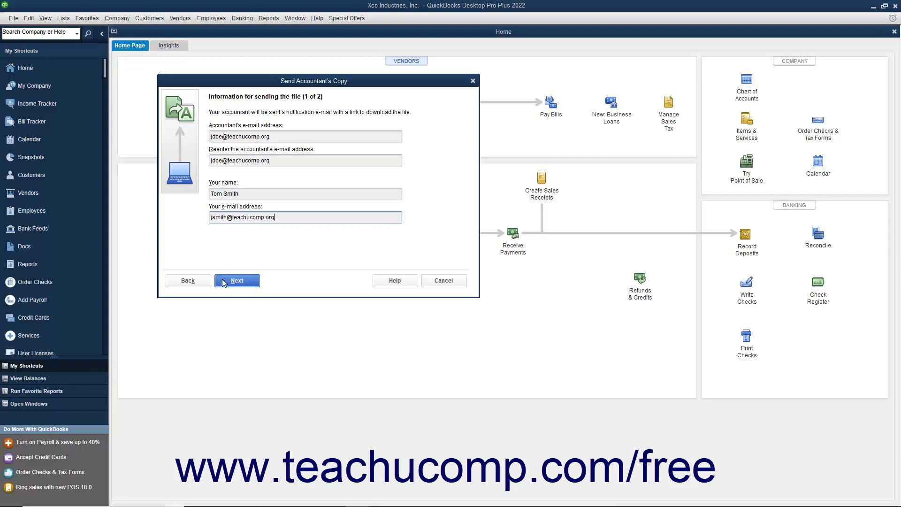
left_click(236, 281)
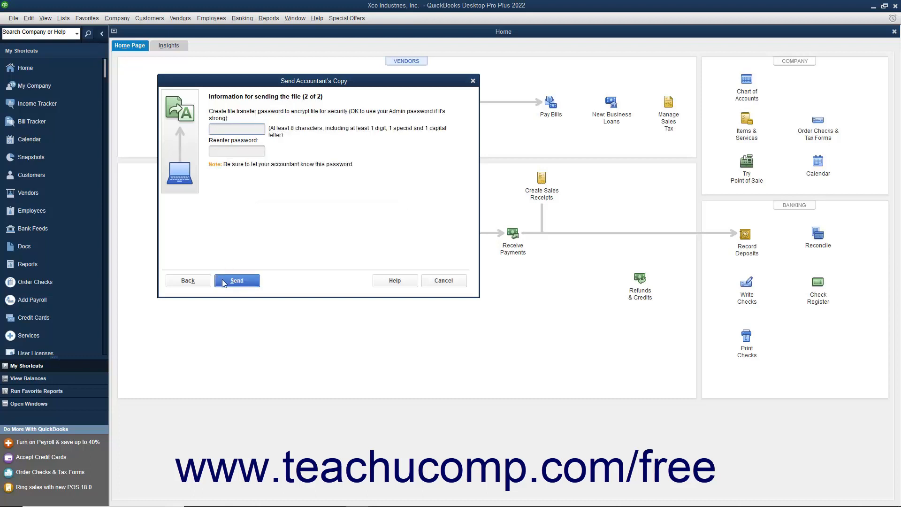
Enter and re-enter a strong file transfer password to encrypt the Accountant's Copy
left_click(236, 129)
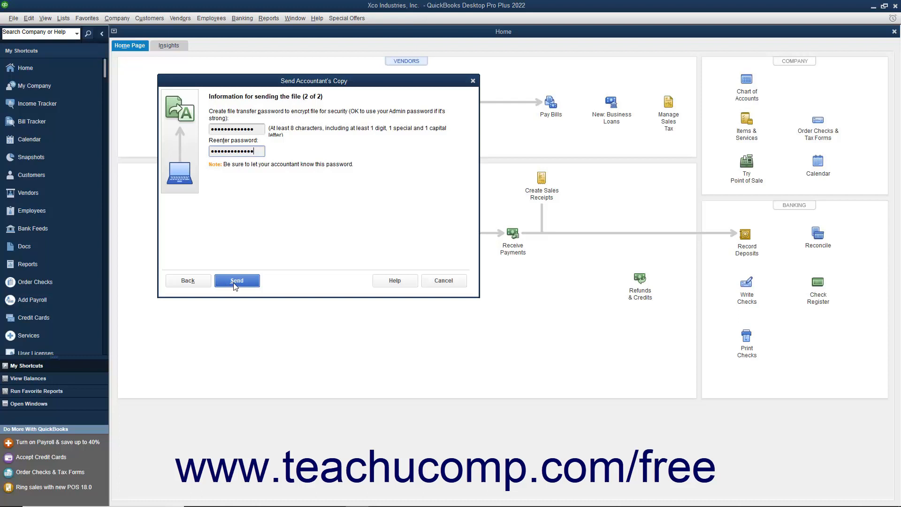
Send the Accountant's Copy, allowing all windows to close, and wait for the upload
left_click(236, 281)
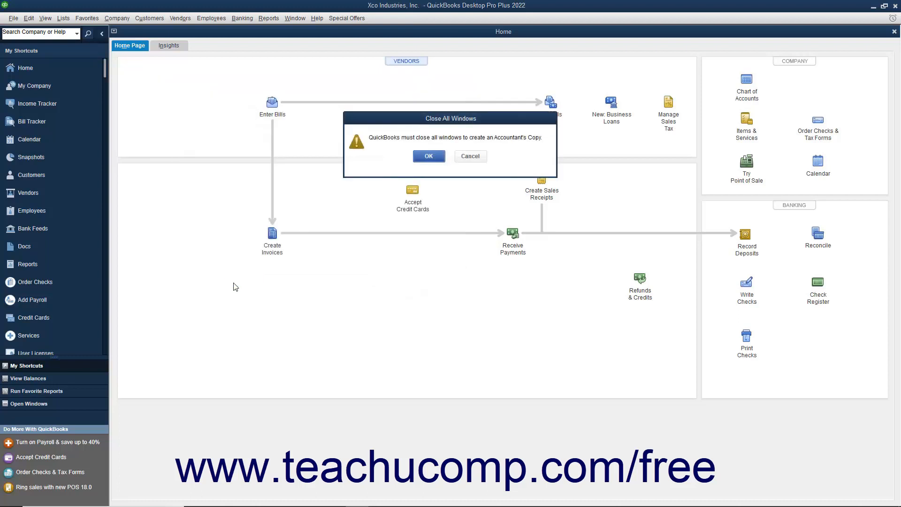
left_click(428, 156)
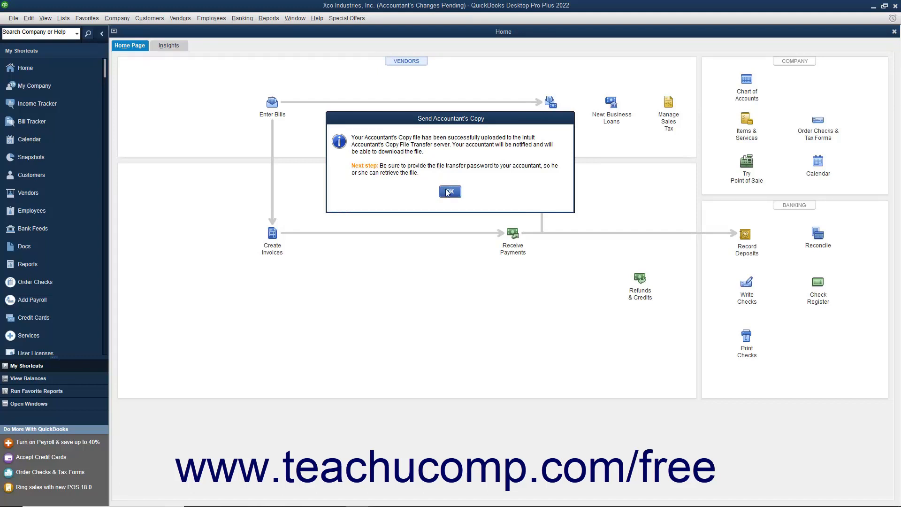
Dismiss the upload success message, returning to the Home page with Accountant's Changes Pending
left_click(450, 191)
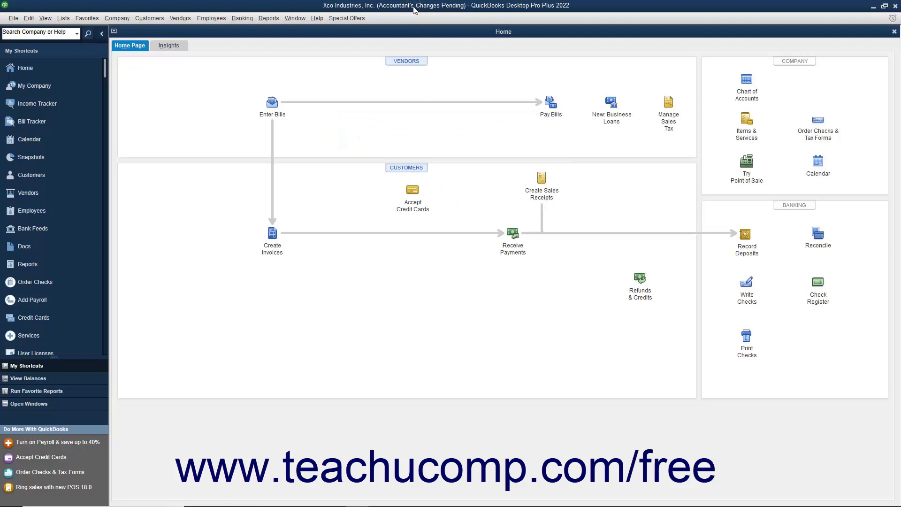
mouse_move(288, 183)
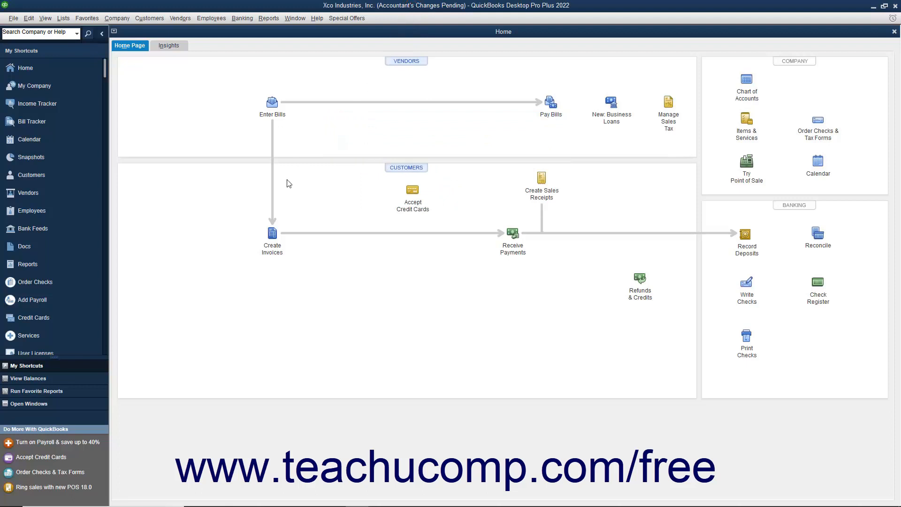